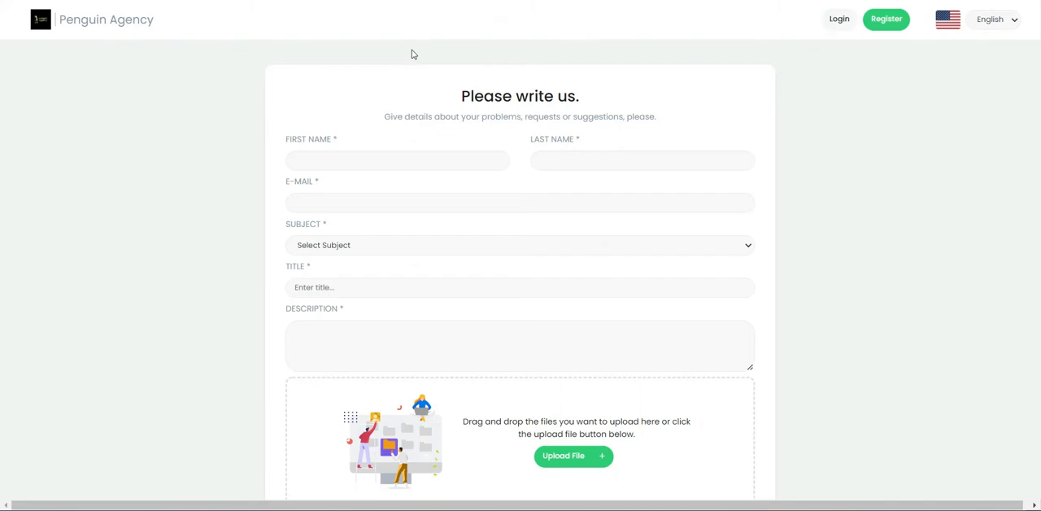
{"action": "mouse_move", "coordinate": [319, 8]}
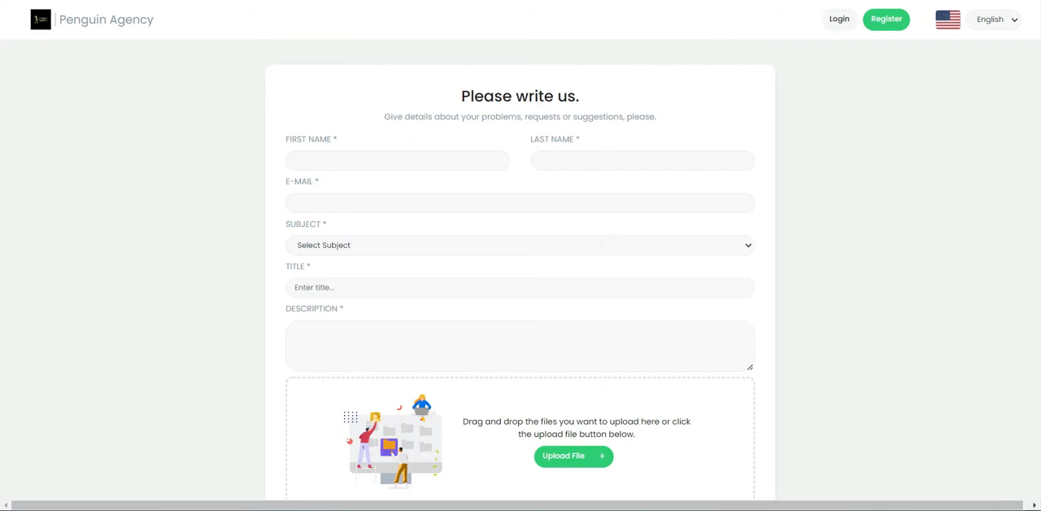
Step: Go from the portal login to the Client Portal page under Other in the workspace
{"action": "left_click", "coordinate": [840, 20]}
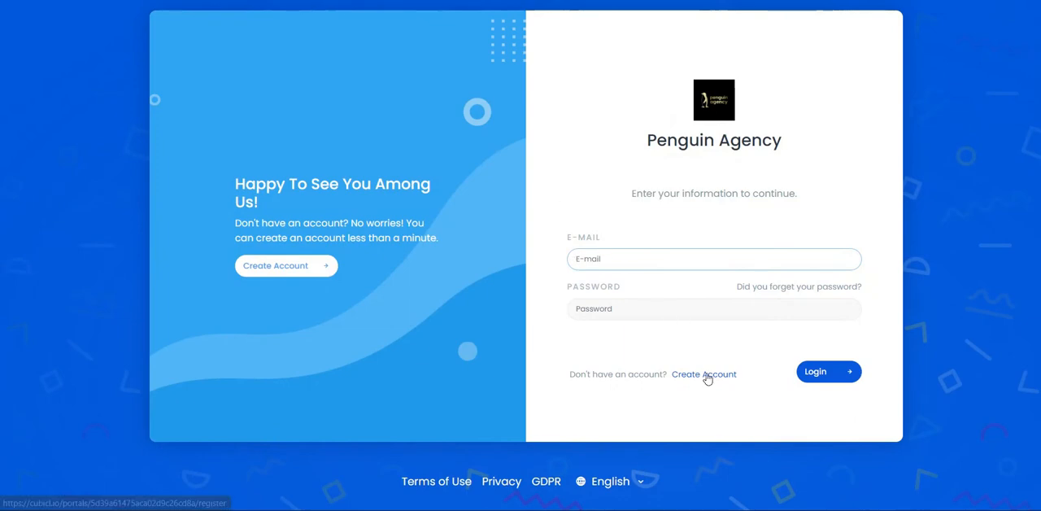
{"action": "left_click", "coordinate": [703, 374]}
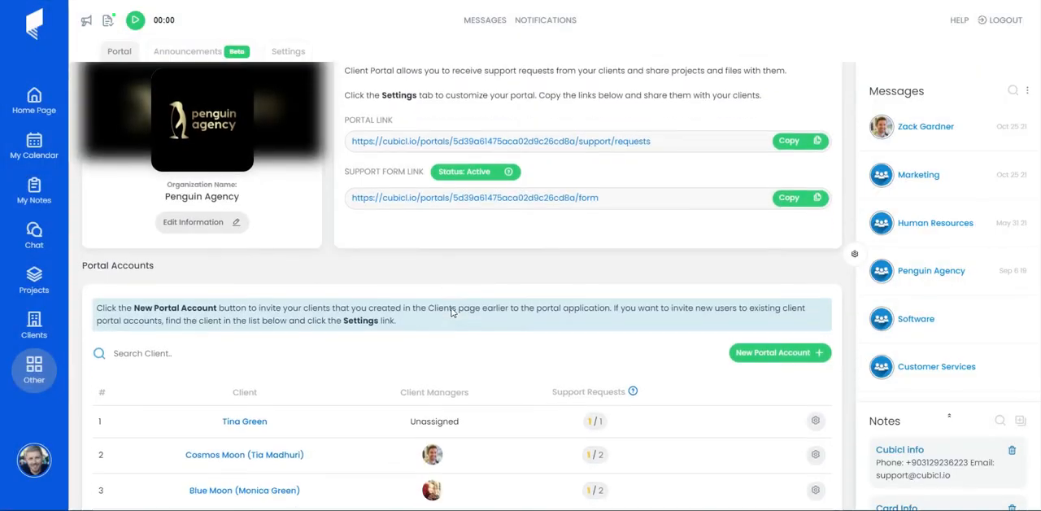
Step: Add a new portal account for ACME Manufacturing and update it
{"action": "left_click", "coordinate": [777, 260]}
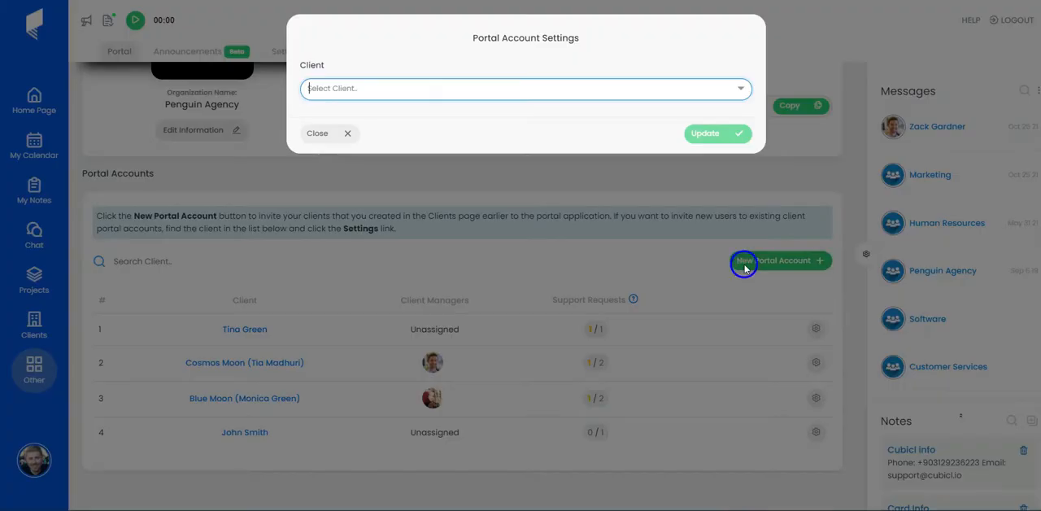
{"action": "type", "text": "M"}
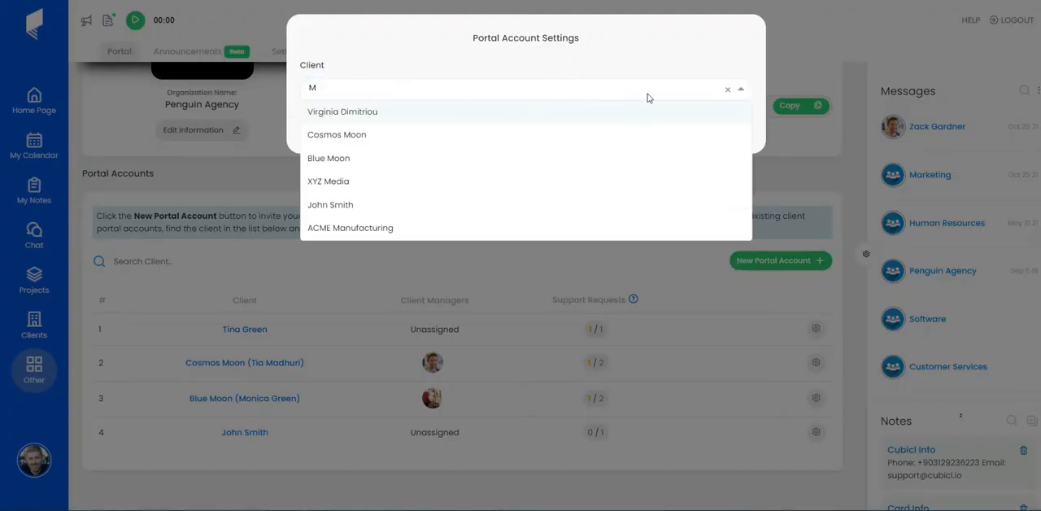
{"action": "left_click", "coordinate": [350, 228]}
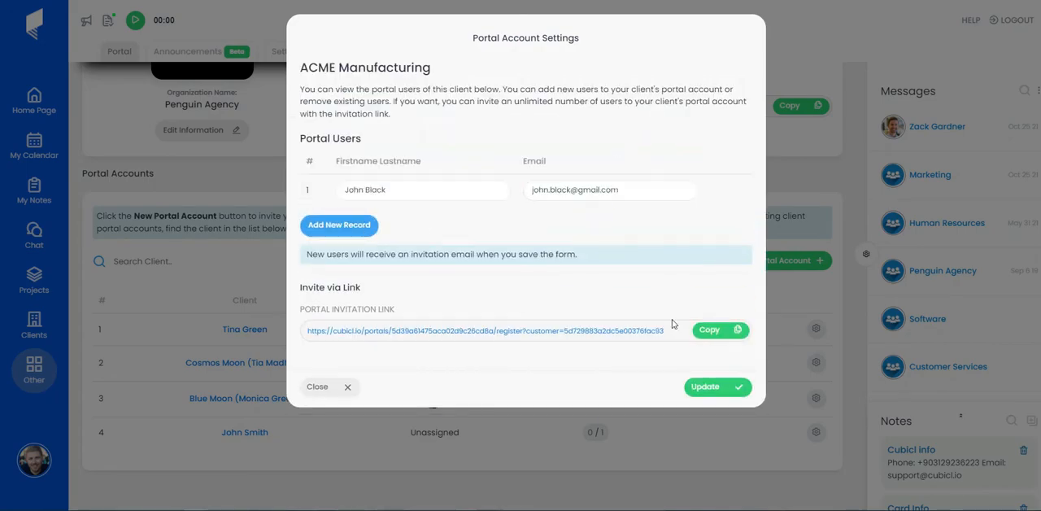
{"action": "left_click", "coordinate": [317, 387]}
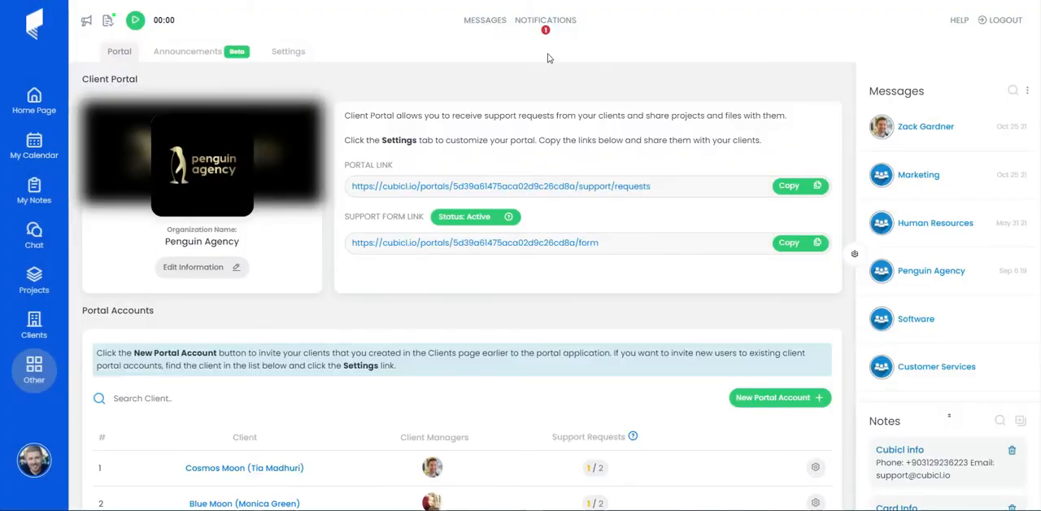
Step: Open the 'Discount please' support request from the notifications list
{"action": "left_click", "coordinate": [546, 19]}
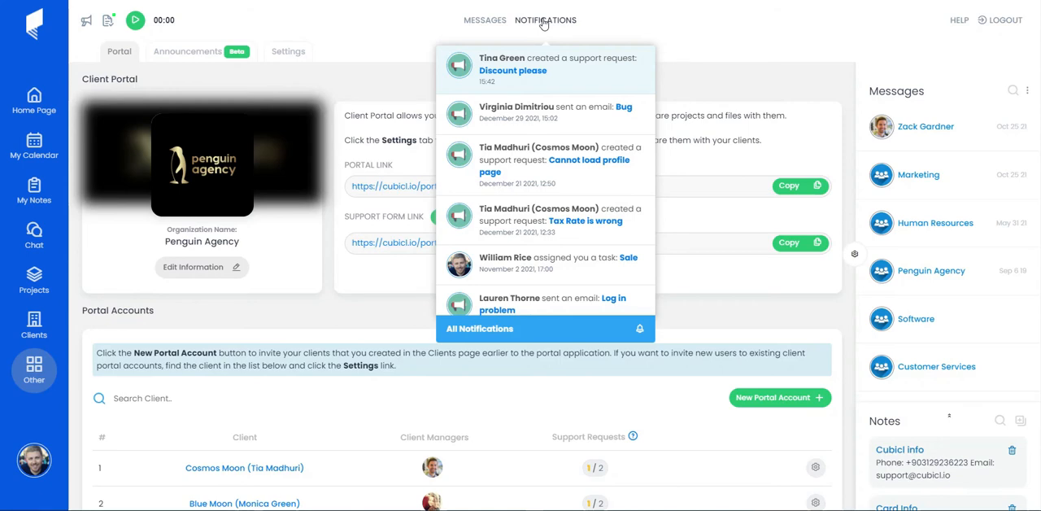
{"action": "left_click", "coordinate": [512, 70]}
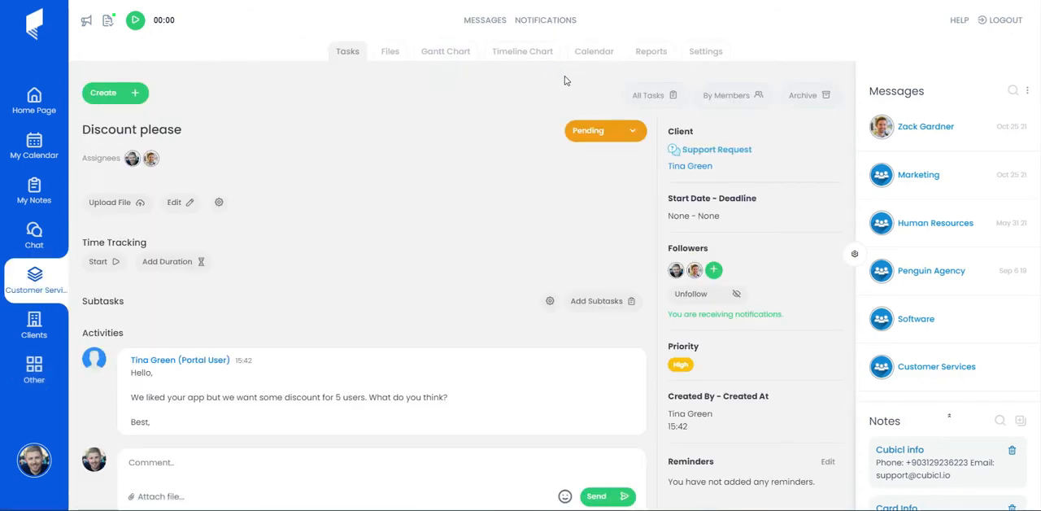
{"action": "mouse_move", "coordinate": [469, 210]}
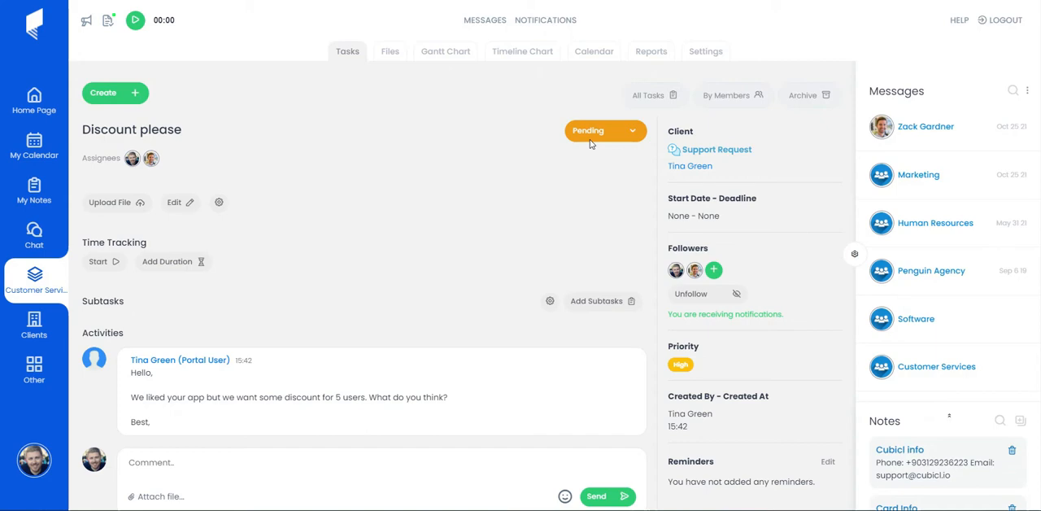
{"action": "left_click", "coordinate": [601, 130]}
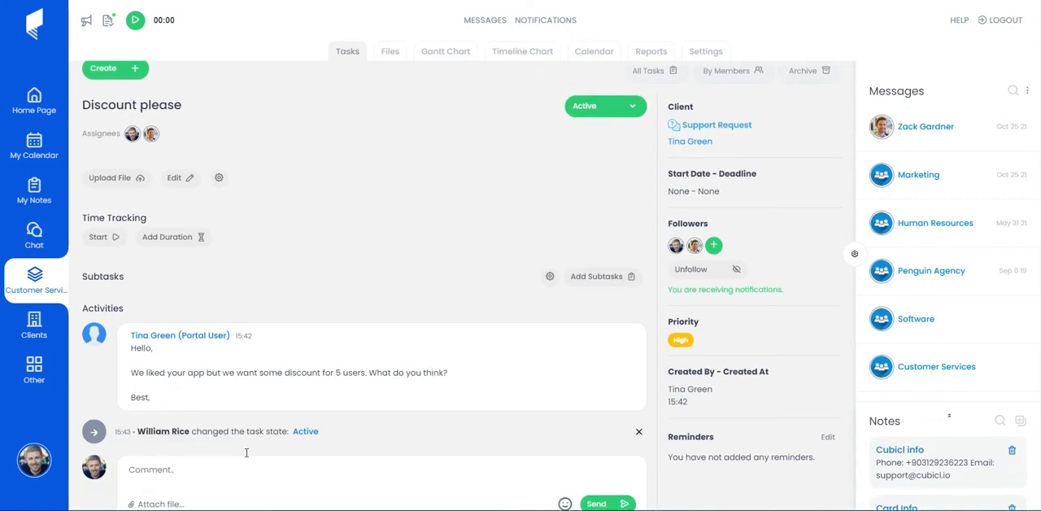
{"action": "type", "text": "@ZackGardner"}
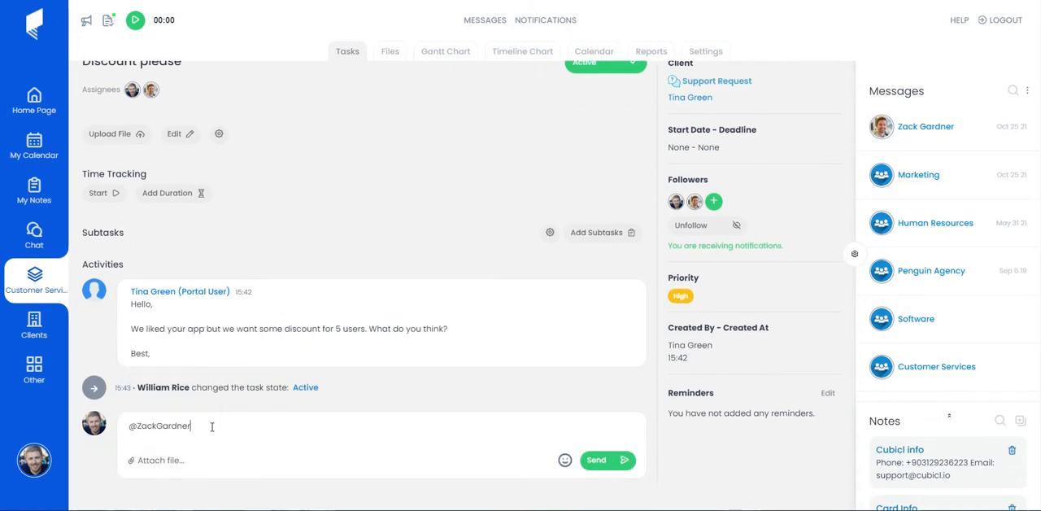
{"action": "left_click", "coordinate": [606, 458]}
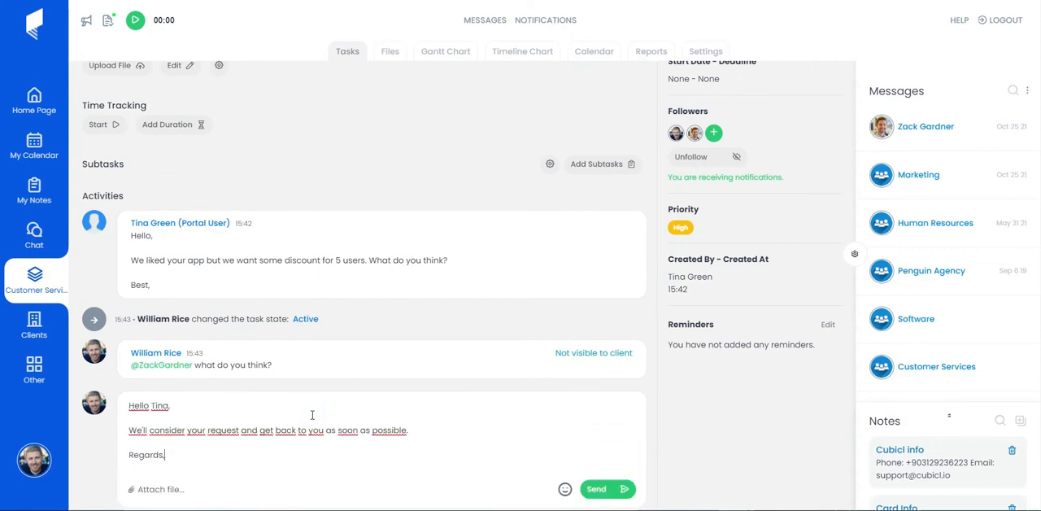
{"action": "left_click", "coordinate": [608, 488]}
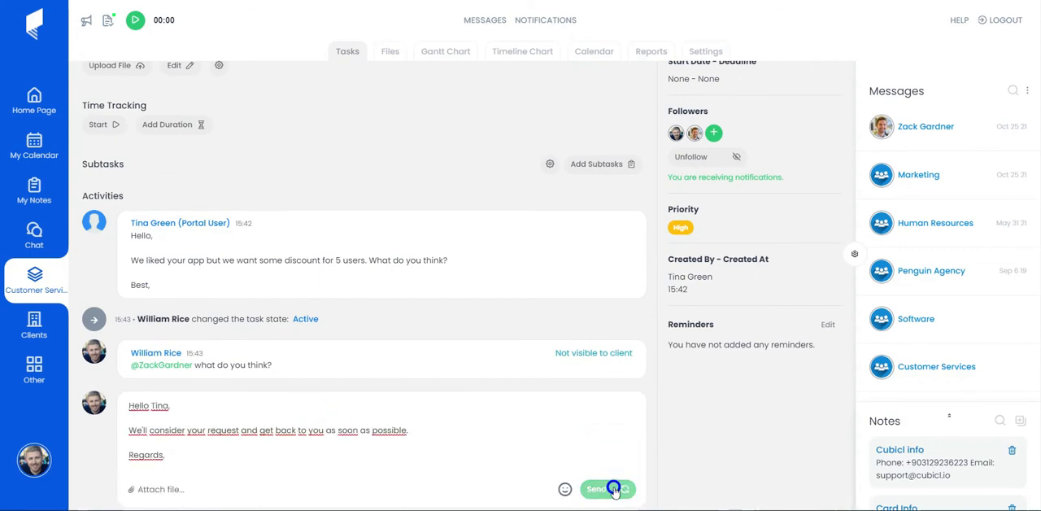
{"action": "left_click", "coordinate": [607, 488]}
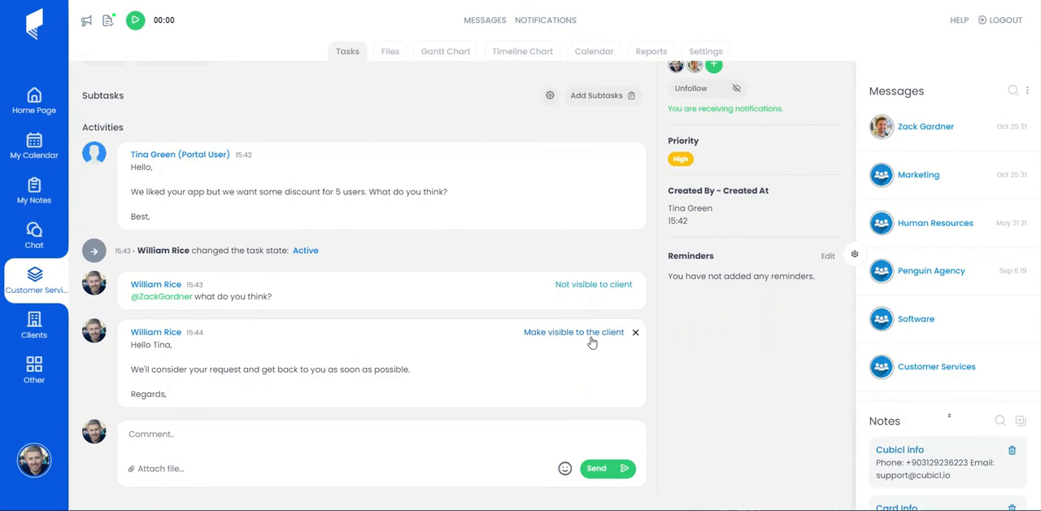
{"action": "left_click", "coordinate": [572, 332]}
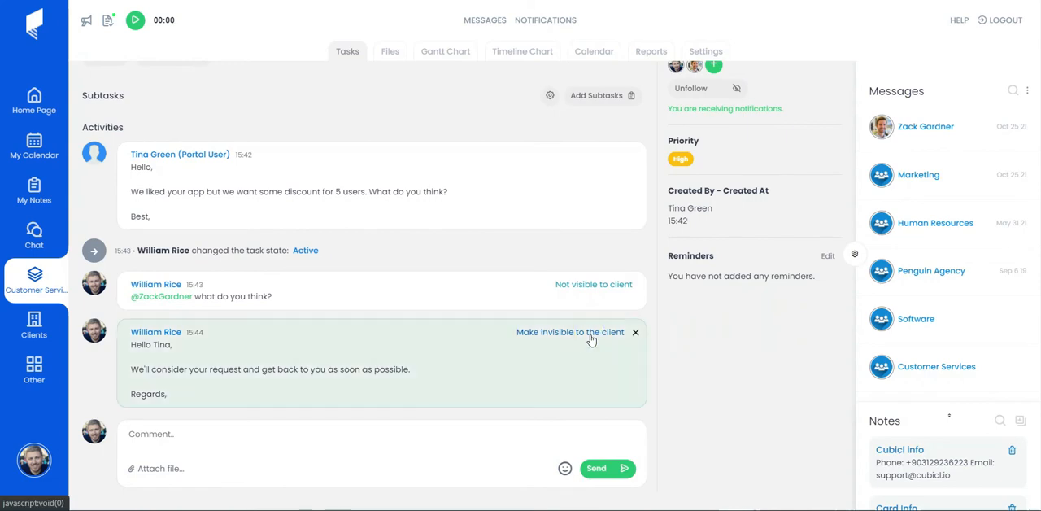
{"action": "left_click", "coordinate": [569, 332]}
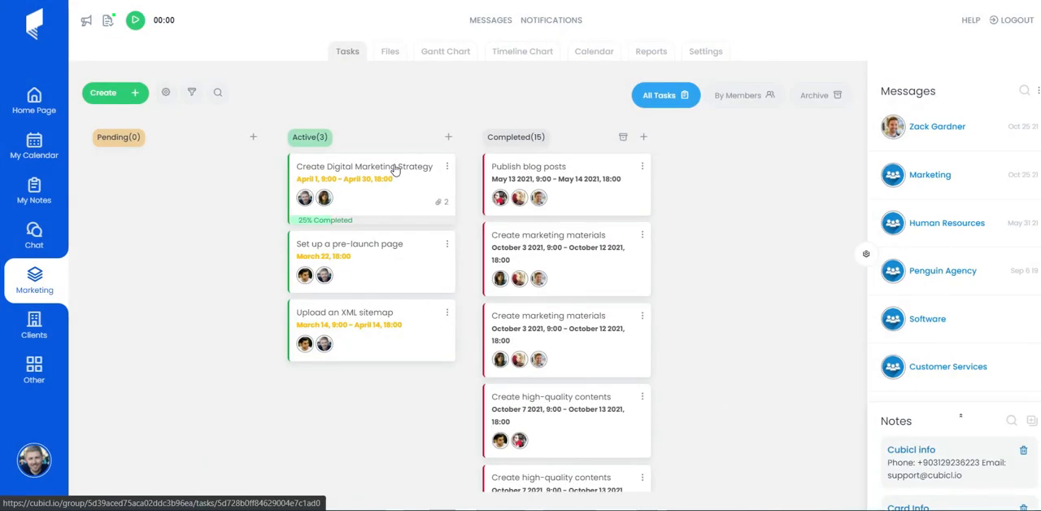
Step: Assign Blue Moon as the client of the Create Digital Marketing Strategy task
{"action": "left_click", "coordinate": [365, 170]}
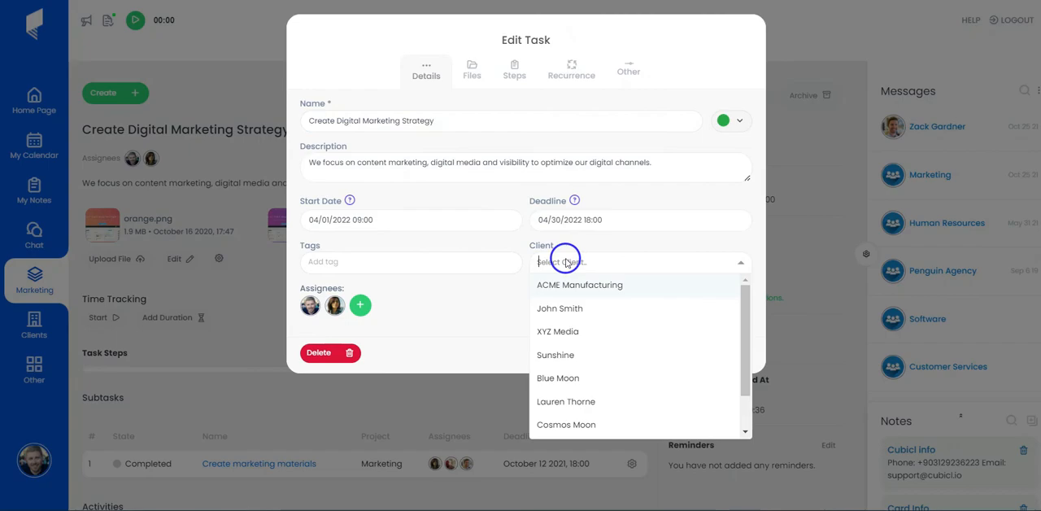
{"action": "left_click", "coordinate": [558, 377]}
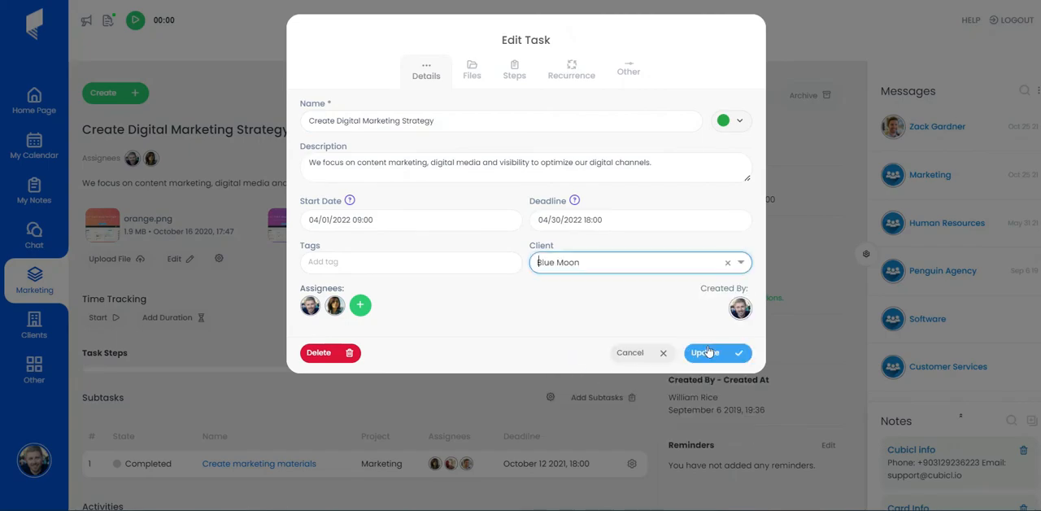
{"action": "left_click", "coordinate": [707, 352]}
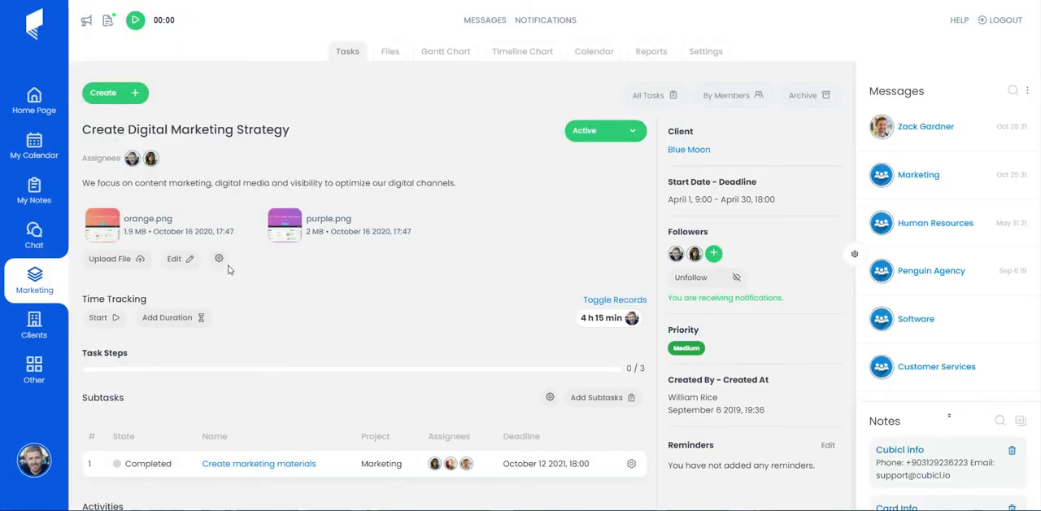
Step: Share the task with its client via the gear menu's Share with client
{"action": "left_click", "coordinate": [218, 259]}
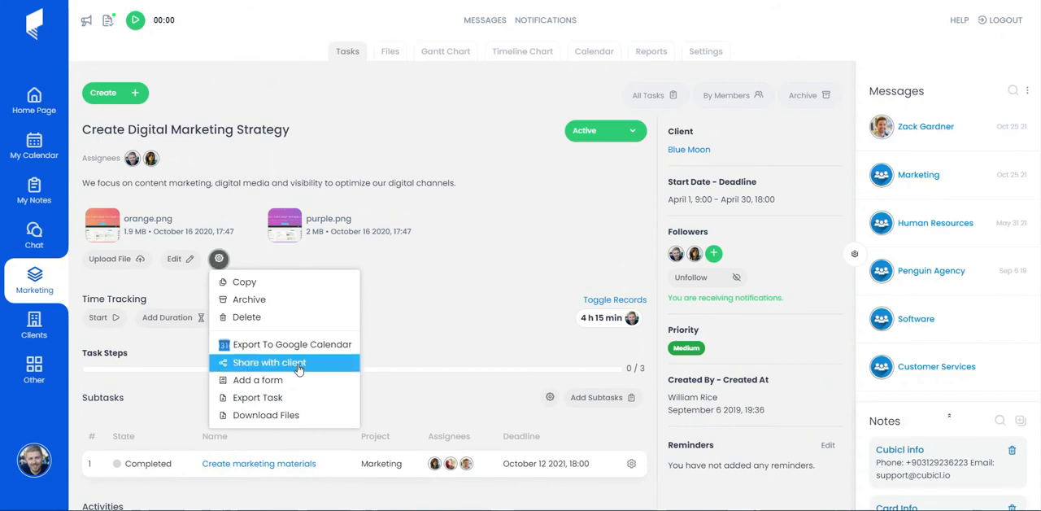
{"action": "left_click", "coordinate": [268, 361]}
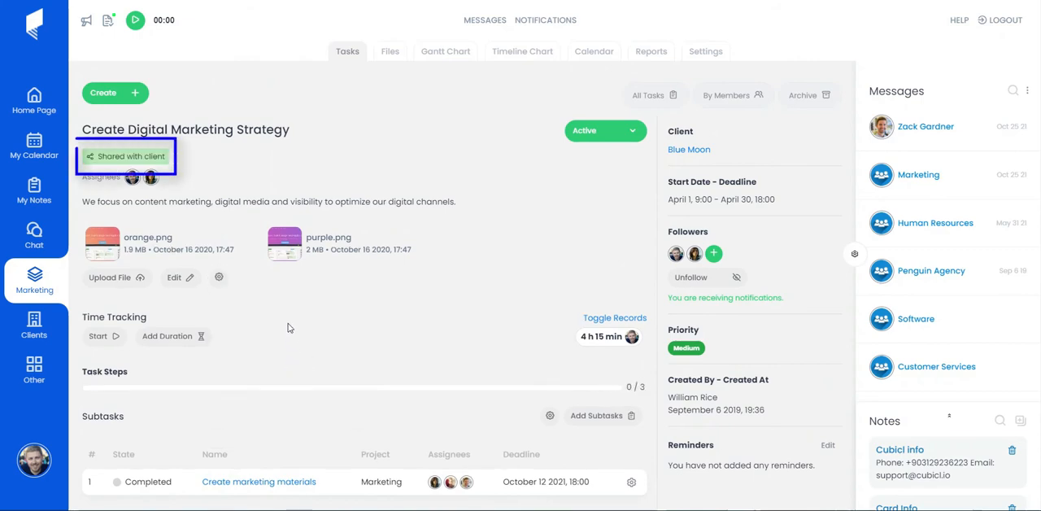
{"action": "mouse_move", "coordinate": [185, 163]}
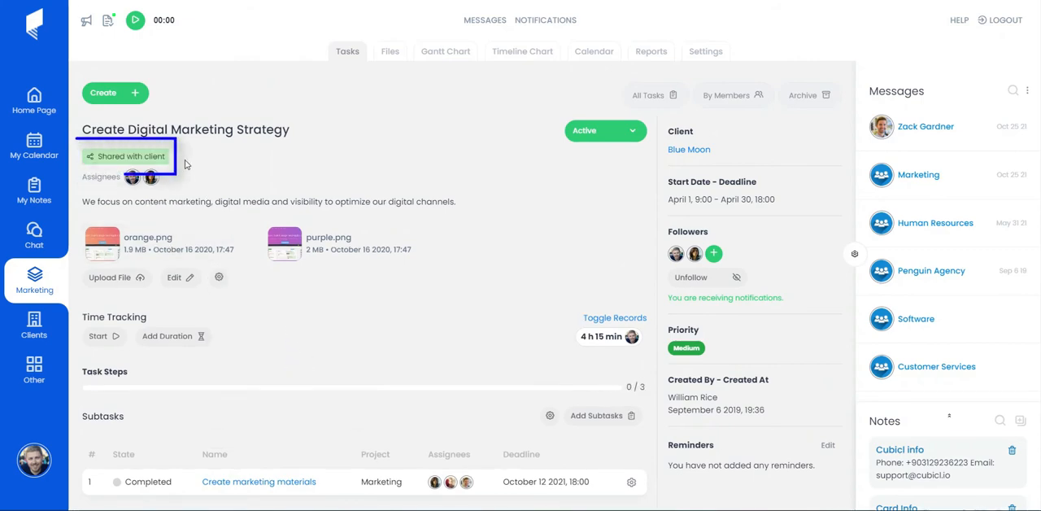
{"action": "mouse_move", "coordinate": [185, 163]}
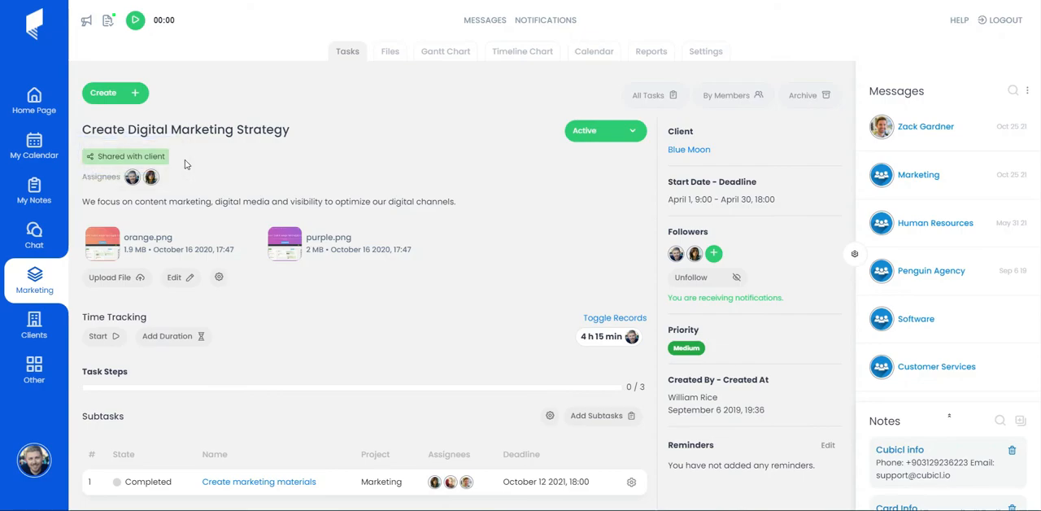
{"action": "left_click", "coordinate": [32, 323]}
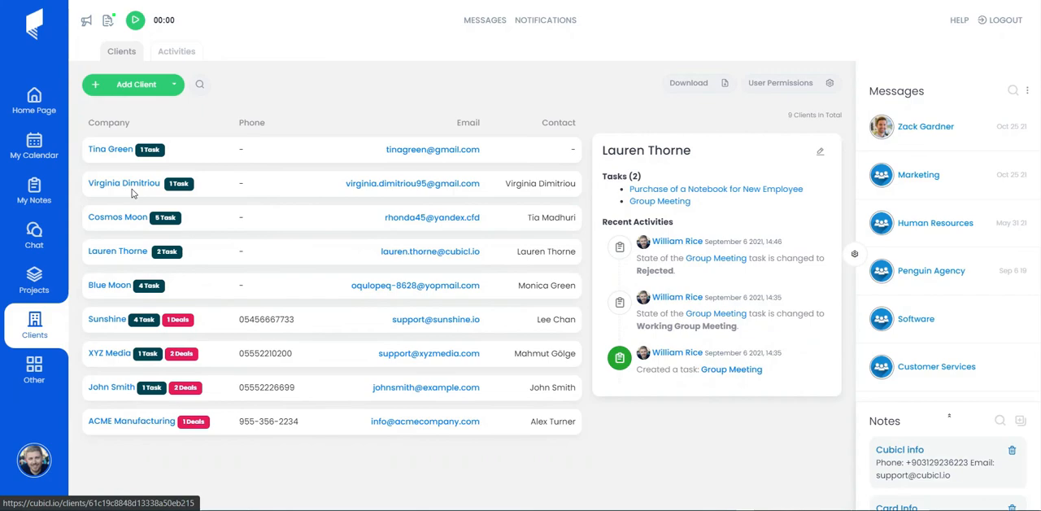
{"action": "left_click", "coordinate": [110, 150]}
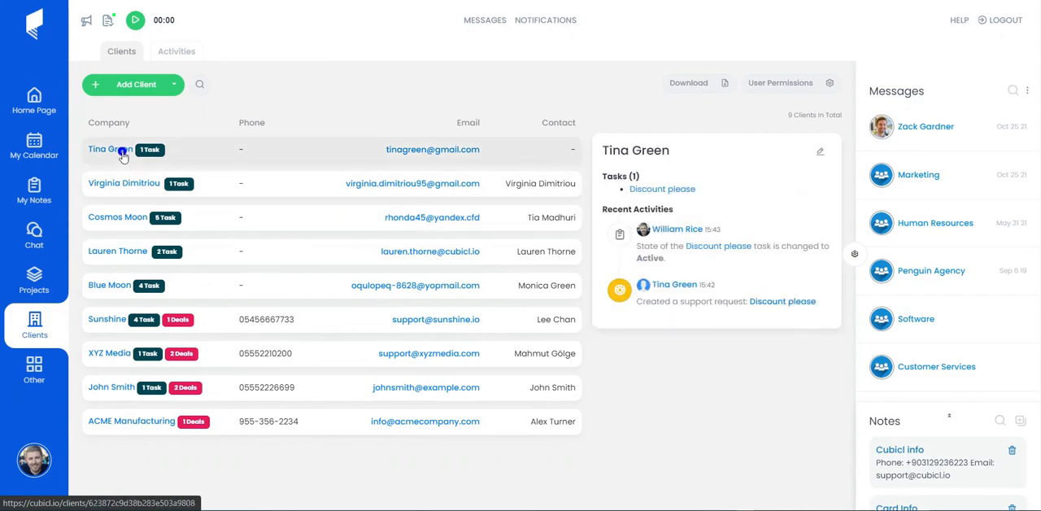
{"action": "left_click", "coordinate": [110, 150]}
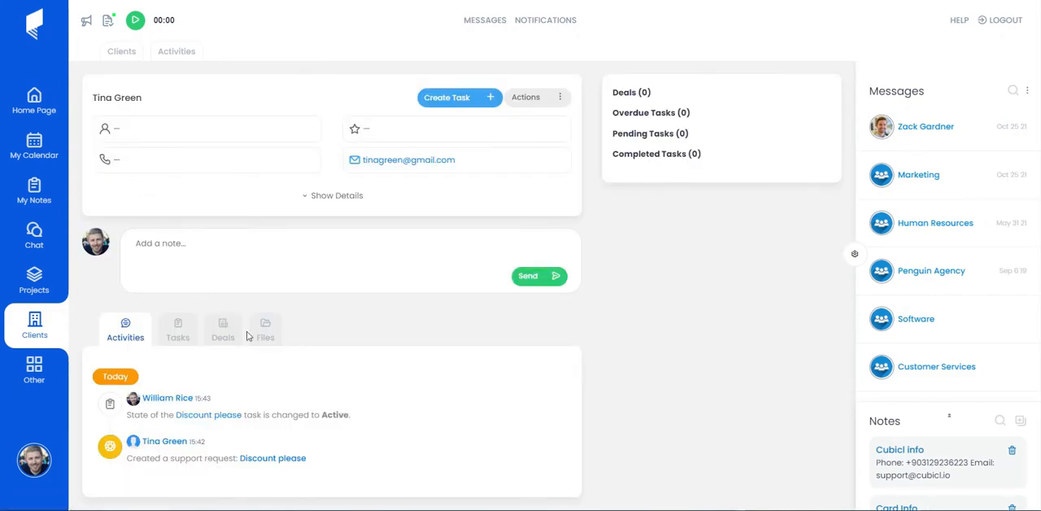
{"action": "left_click", "coordinate": [265, 328]}
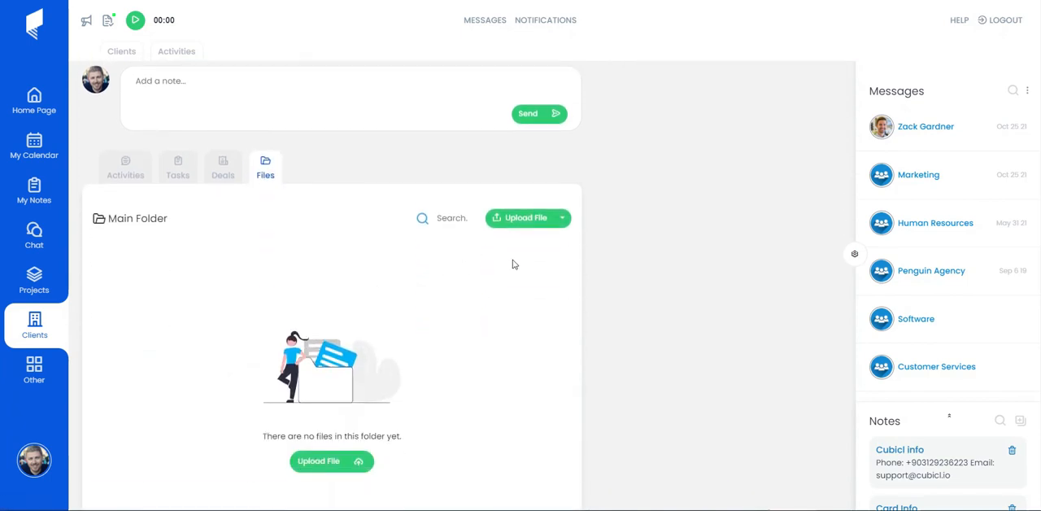
Step: Share the uploaded mobile.png with the client from its options menu
{"action": "left_click", "coordinate": [217, 204]}
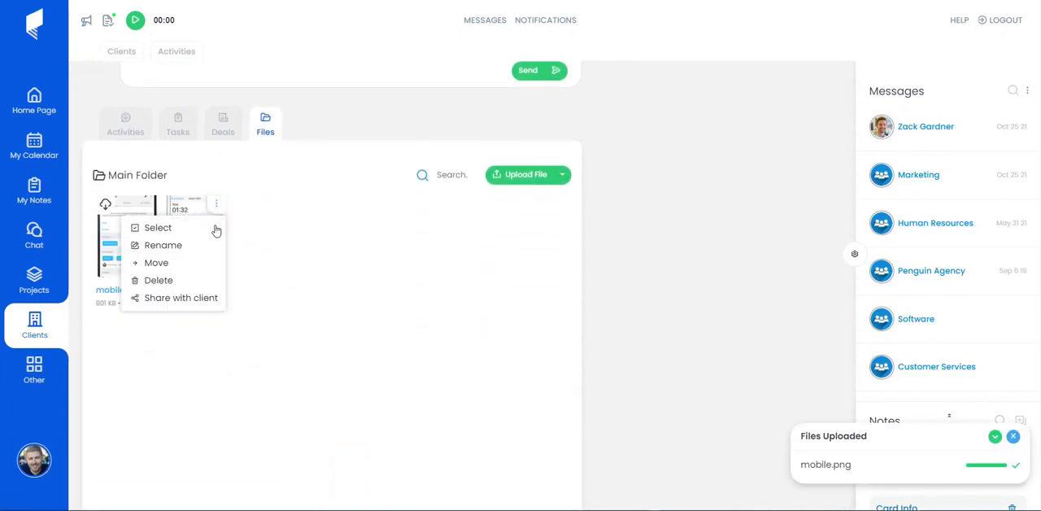
{"action": "left_click", "coordinate": [494, 332]}
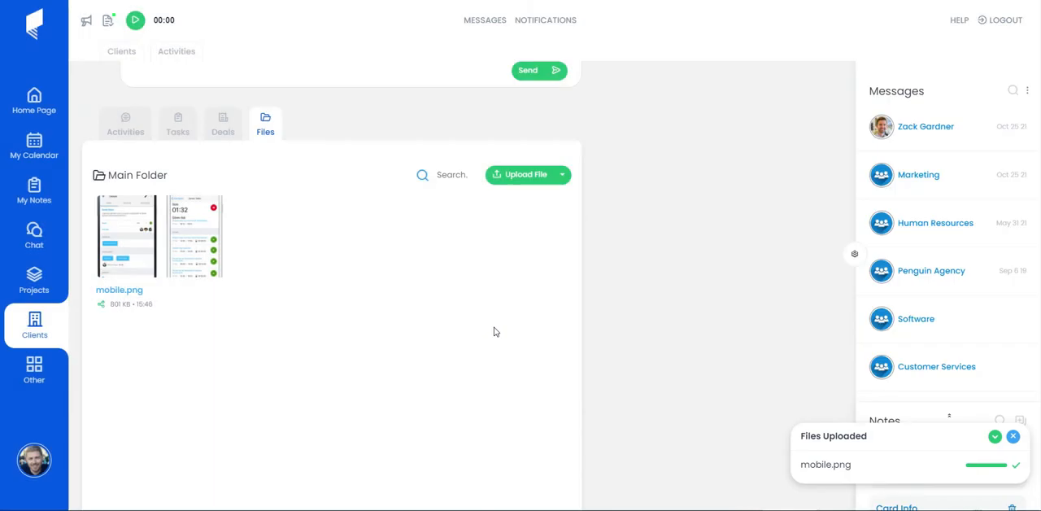